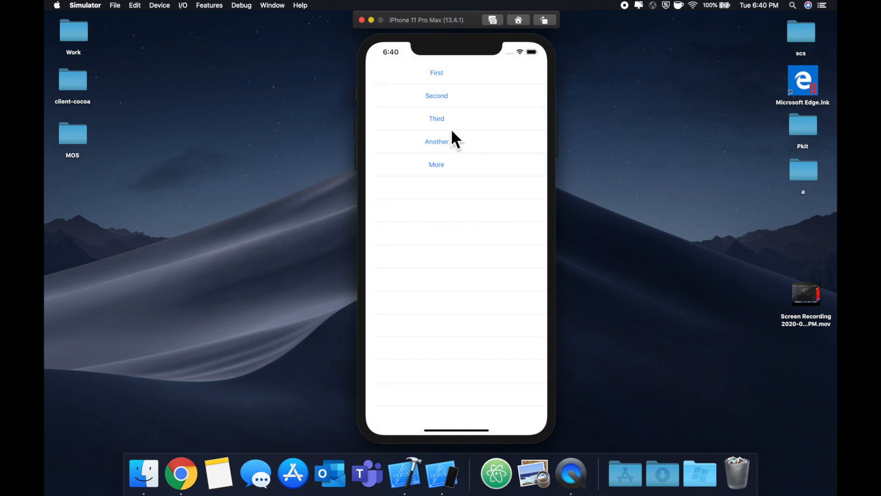
pyautogui.moveTo(501, 161)
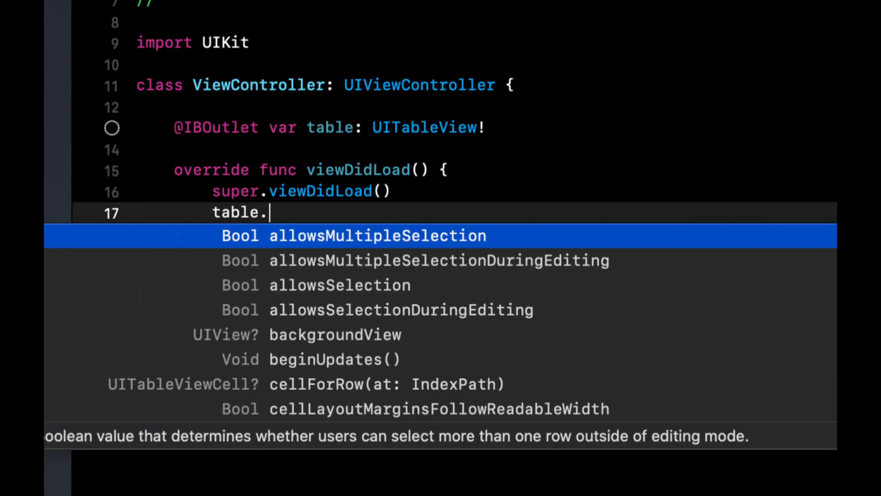
# Set table.dataSource = self in viewDidLoad and add UITableViewDataSource to the class declaration.
pyautogui.write('dataSource = self')
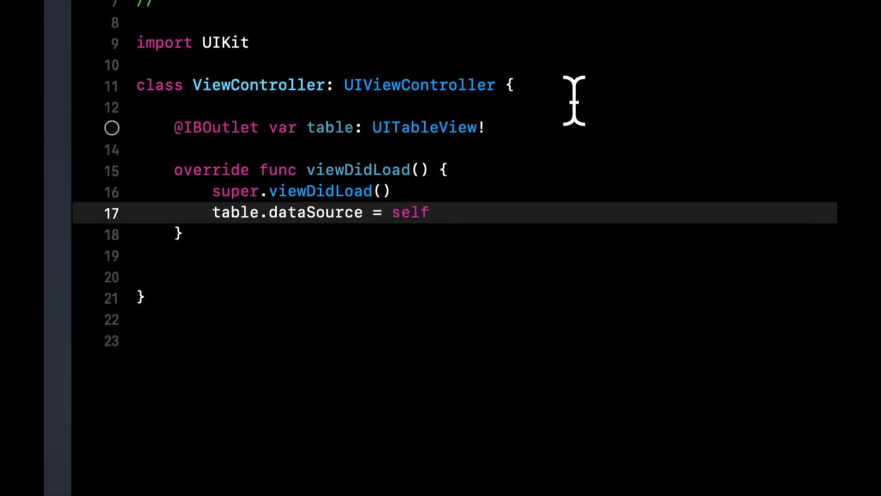
pyautogui.write(', uitablev')
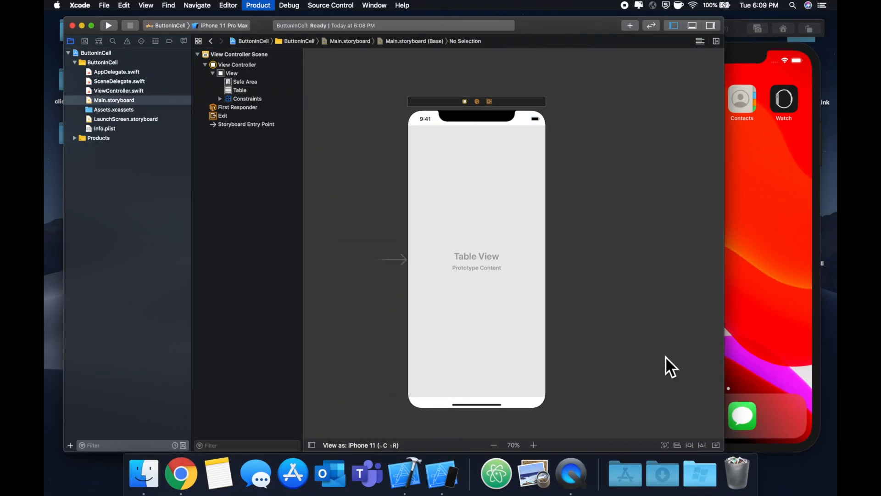
# Show Main.storyboard with the View Controller scene's table view.
pyautogui.click(108, 25)
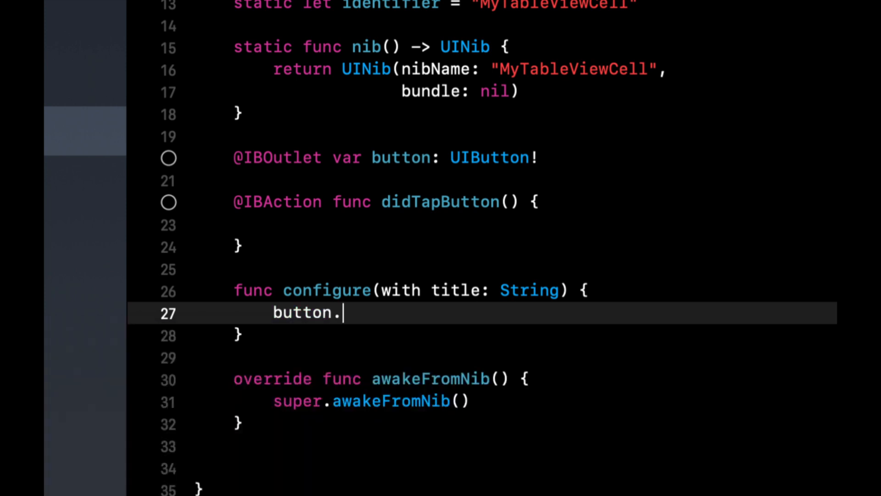
# Add button.setTitle(title, for: .normal) in configure and setTitleColor(.label) in awakeFromNib.
pyautogui.write('setTitle(title, for: .normal)')
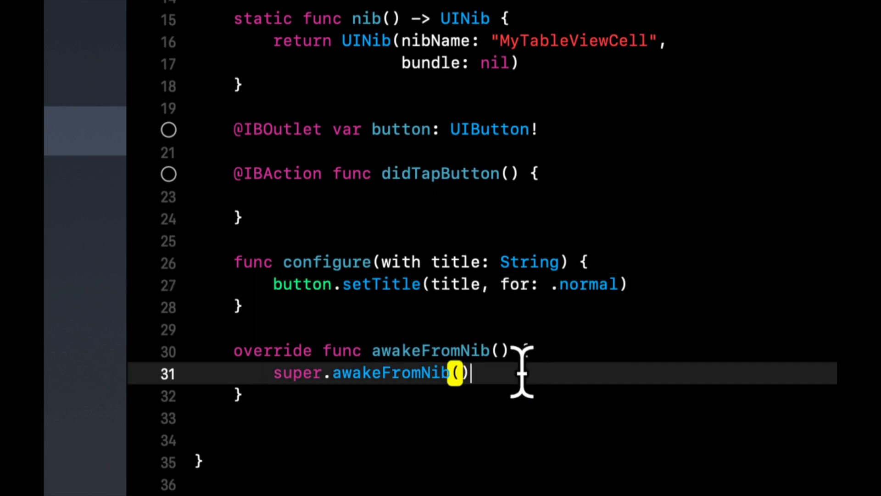
pyautogui.write('button.setTitleColor(.label, for: .normal')
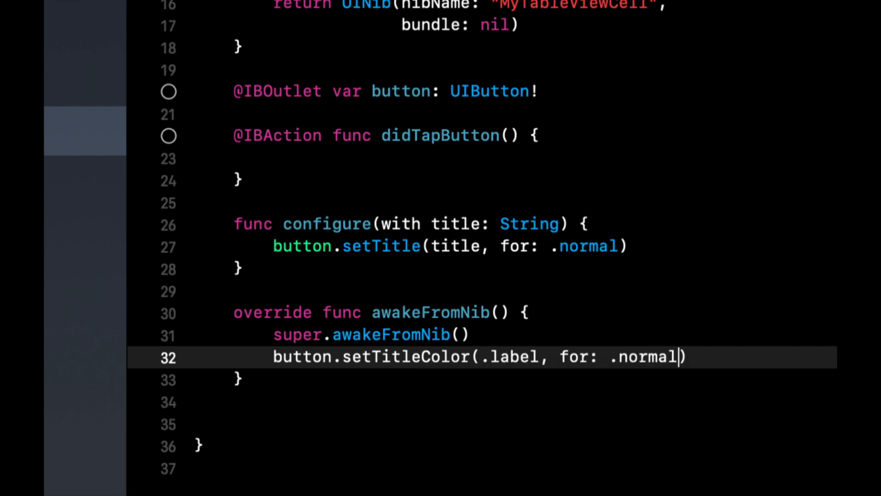
pyautogui.click(119, 147)
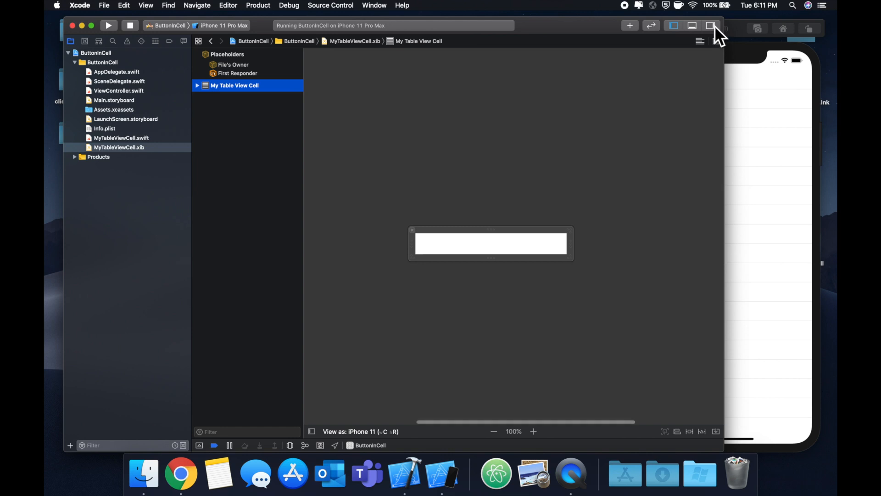
# Show the cell's properties panel and place a Button in the xib content view.
pyautogui.click(630, 25)
pyautogui.write('1')
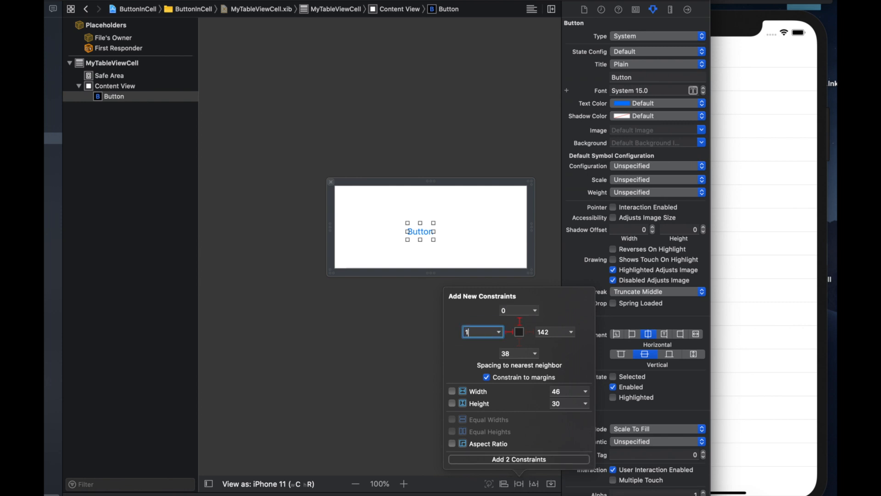
pyautogui.click(518, 460)
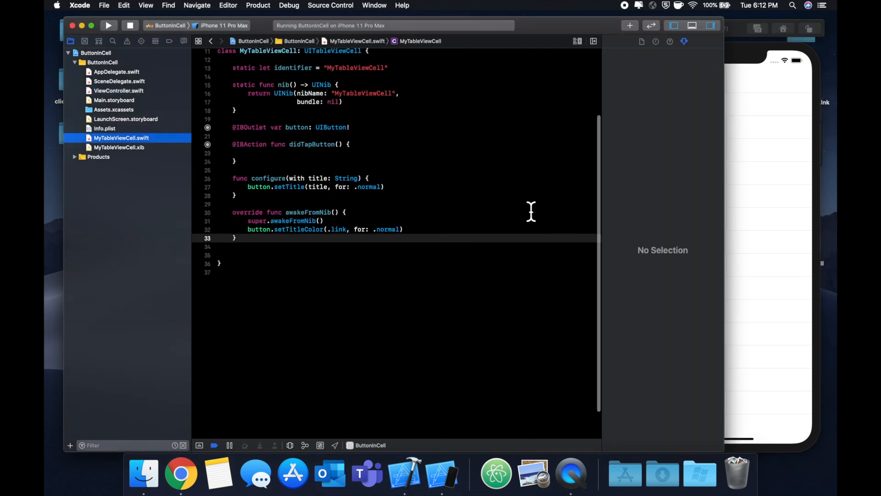
# Scroll up in MyTableViewCell.swift to reach awakeFromNib.
pyautogui.scroll(3)
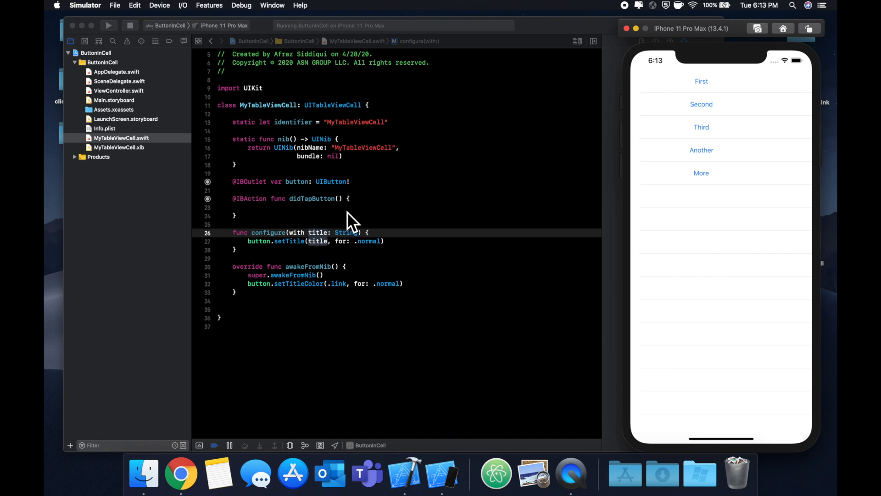
pyautogui.moveTo(738, 223)
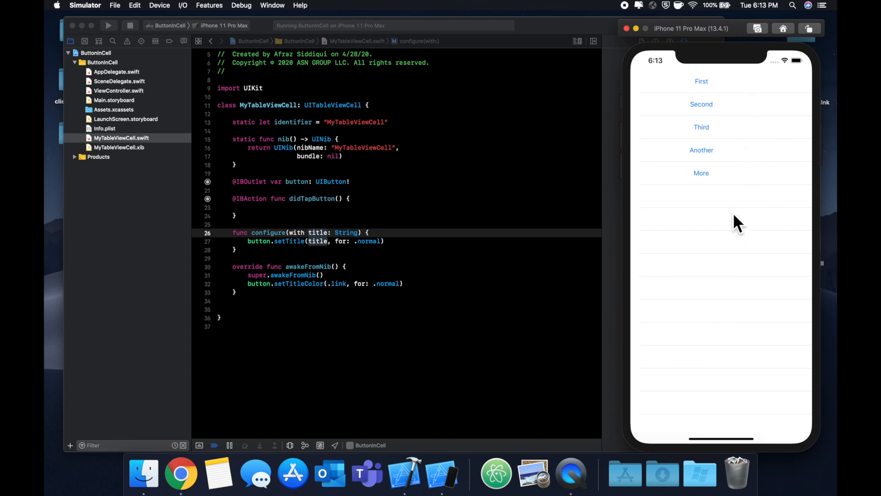
pyautogui.moveTo(346, 168)
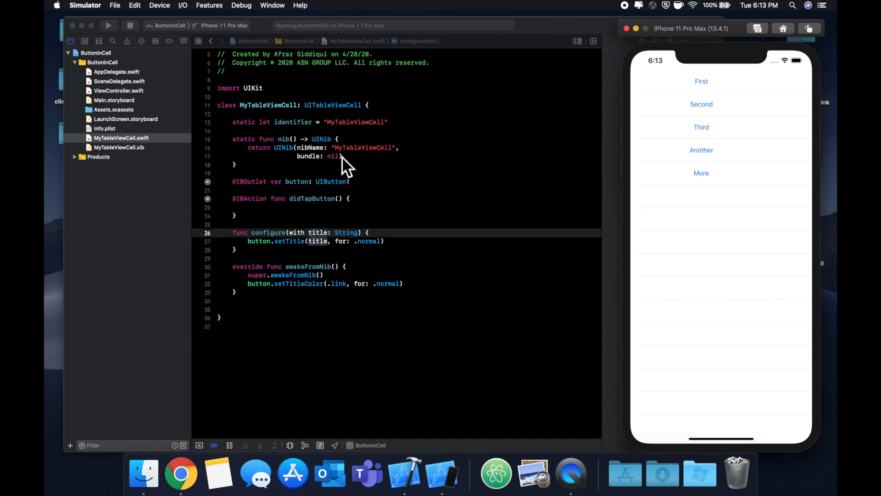
# Return to MyTableViewCell.swift and click the blank line above the class.
pyautogui.click(119, 90)
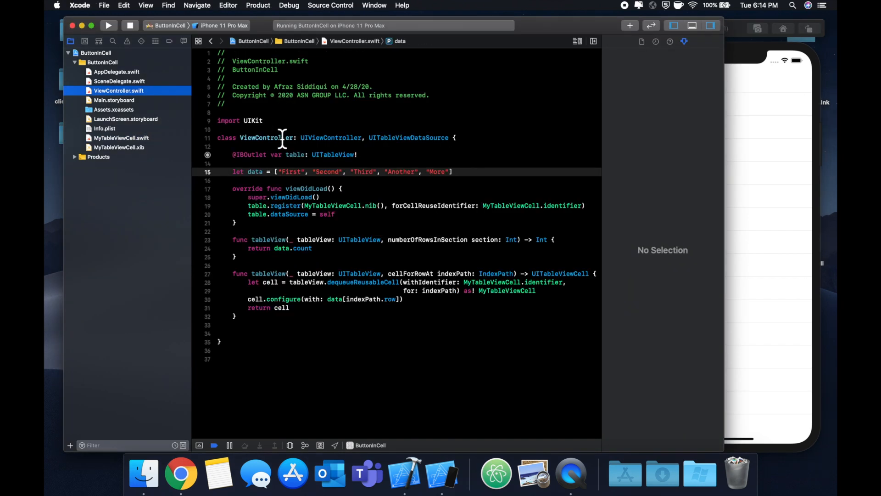
pyautogui.moveTo(289, 178)
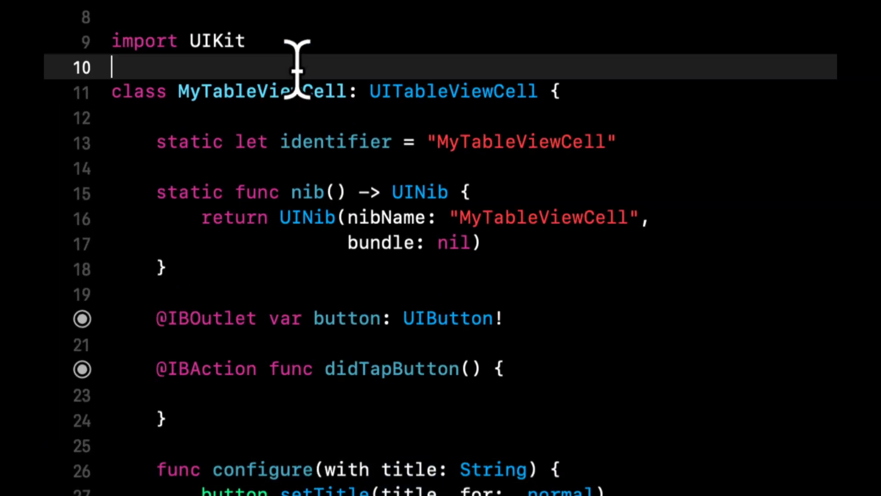
# Type the MyTableViewCellDelegate protocol with didTapButton(with title:) and start weak var delegate.
pyautogui.write('pr')
pyautogui.write('weak')
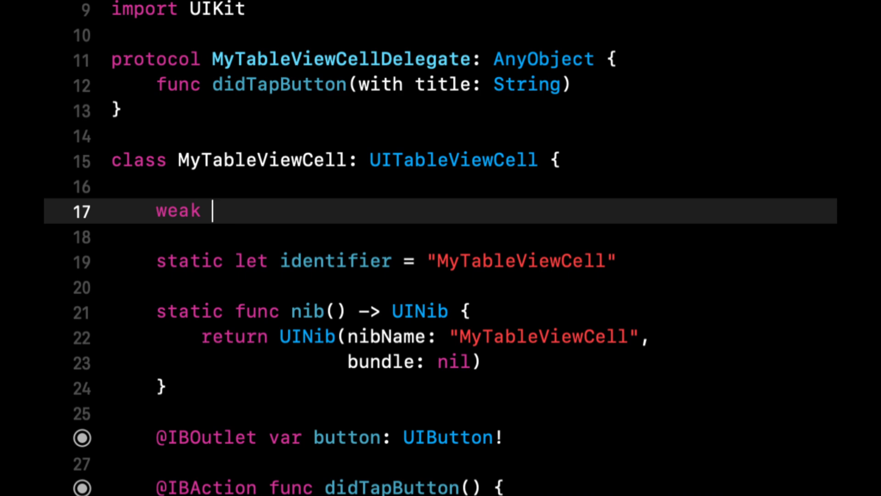
pyautogui.write('var delegate:')
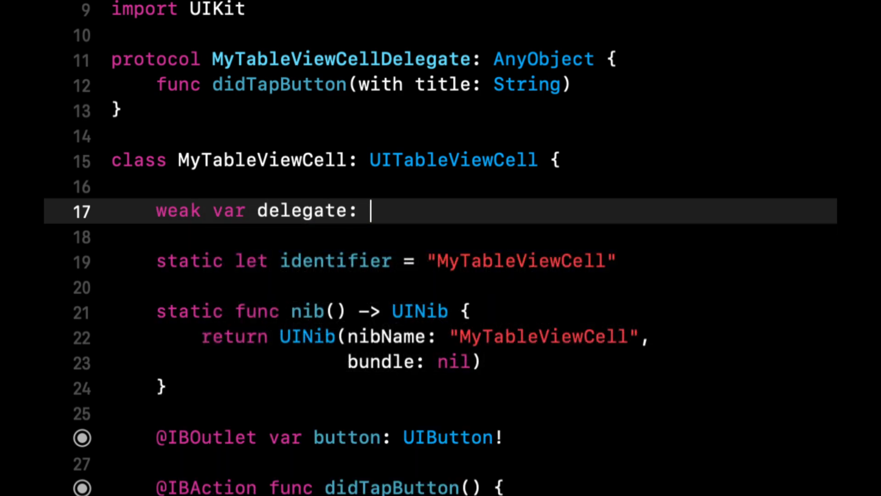
pyautogui.scroll(-3)
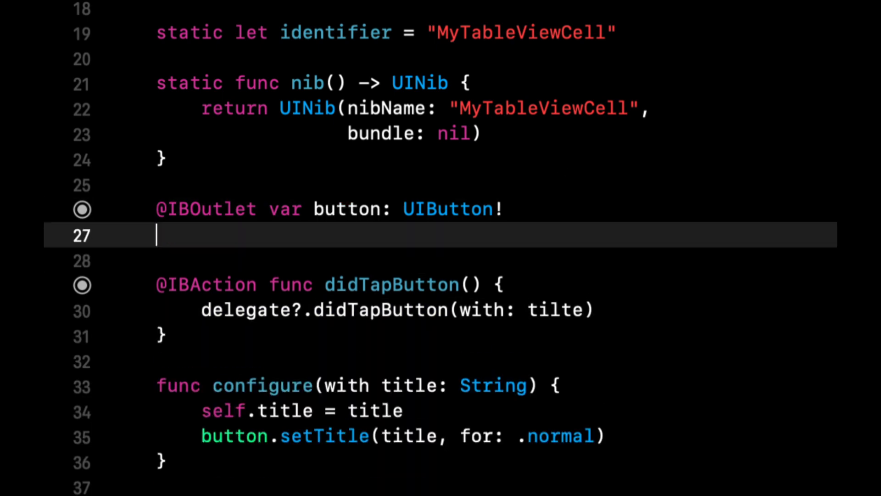
# Add private var title: String = "" to the cell and store the configured title.
pyautogui.write('private var title: String = ""')
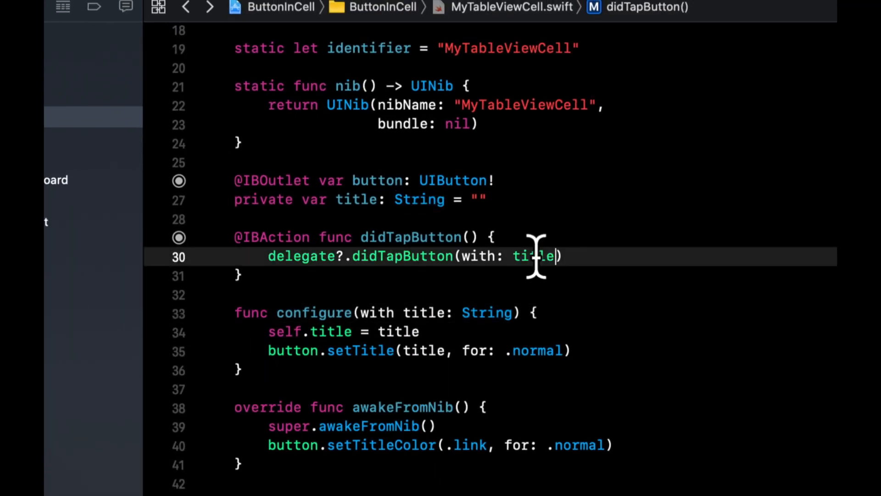
pyautogui.click(118, 107)
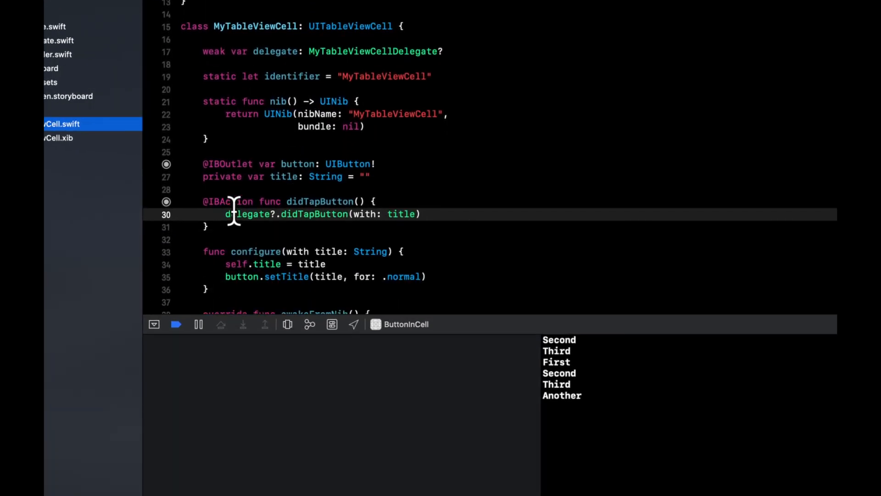
# Scroll the debug console to view printed titles Second, Third, First and Another.
pyautogui.scroll(-3)
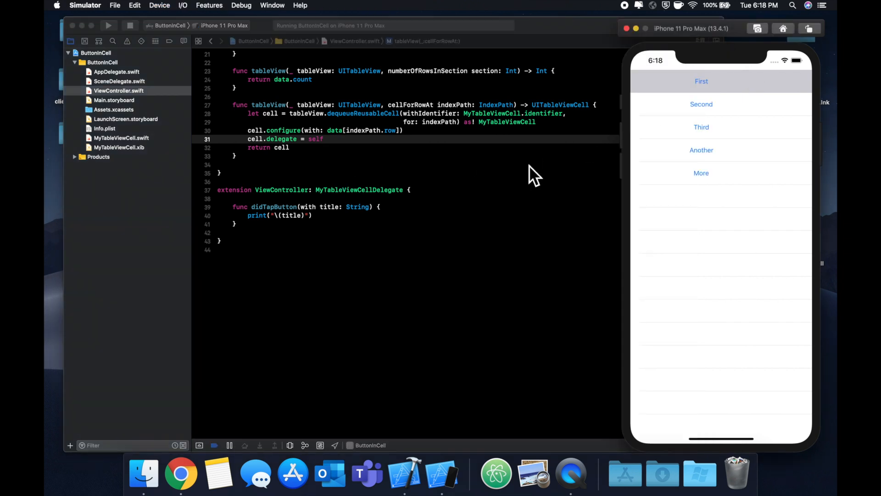
pyautogui.moveTo(555, 219)
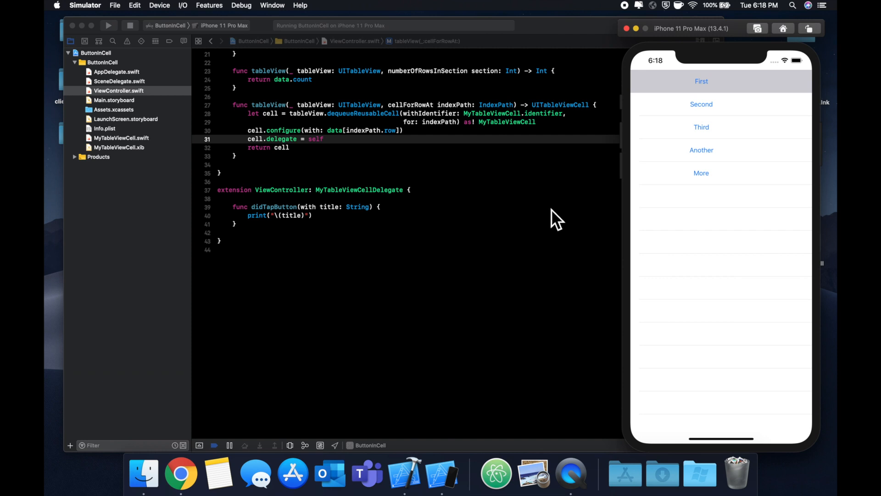
pyautogui.scroll(3)
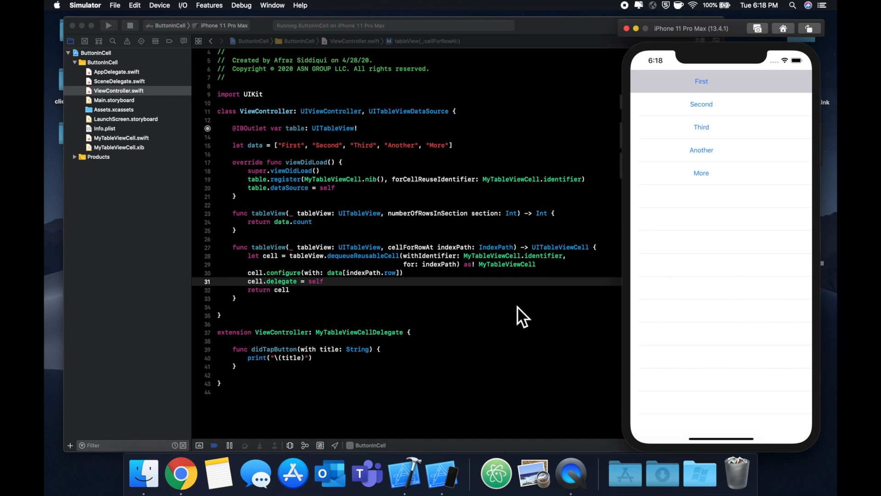
pyautogui.moveTo(613, 84)
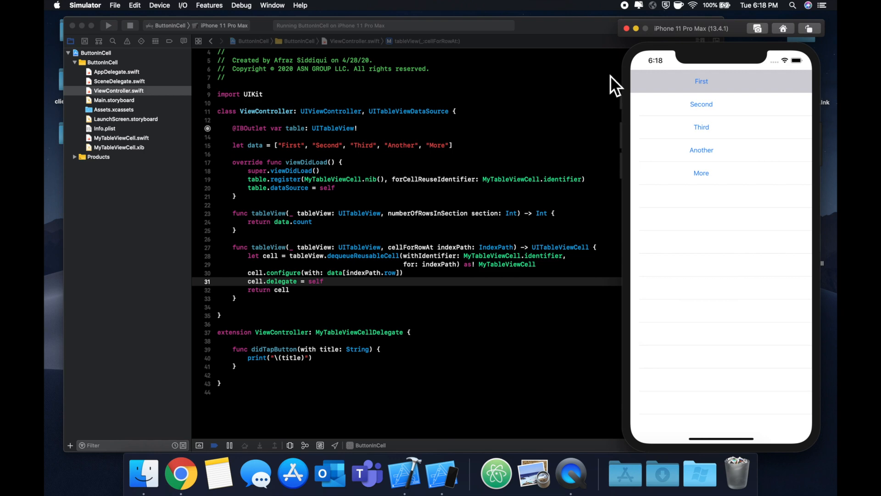